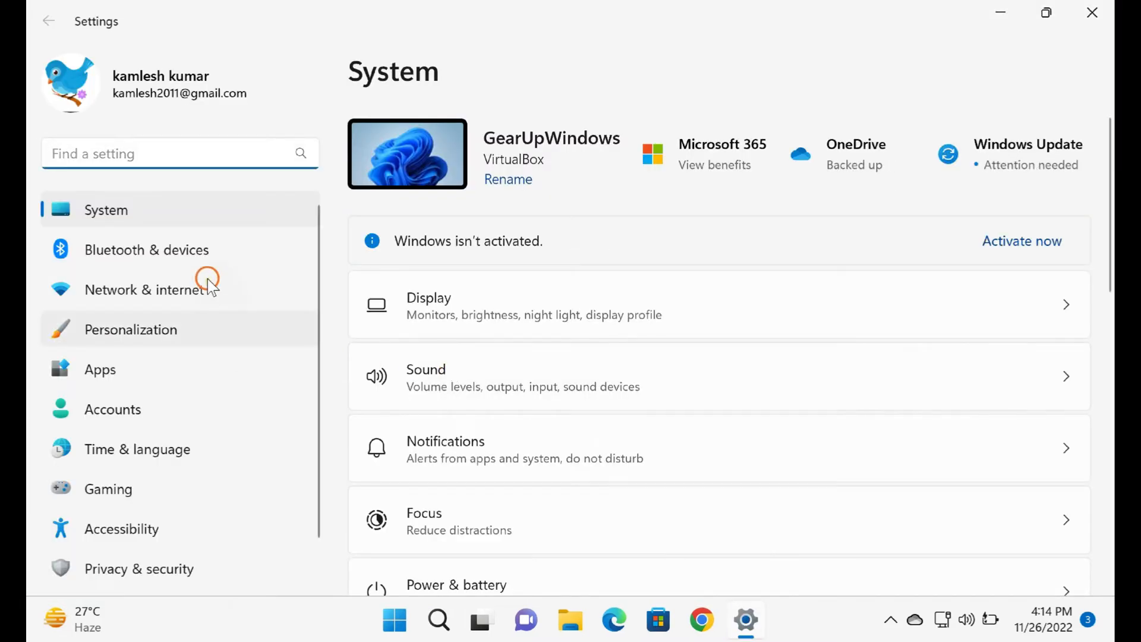
# Scroll the System page down to reach the About entry
pyautogui.scroll(-3)
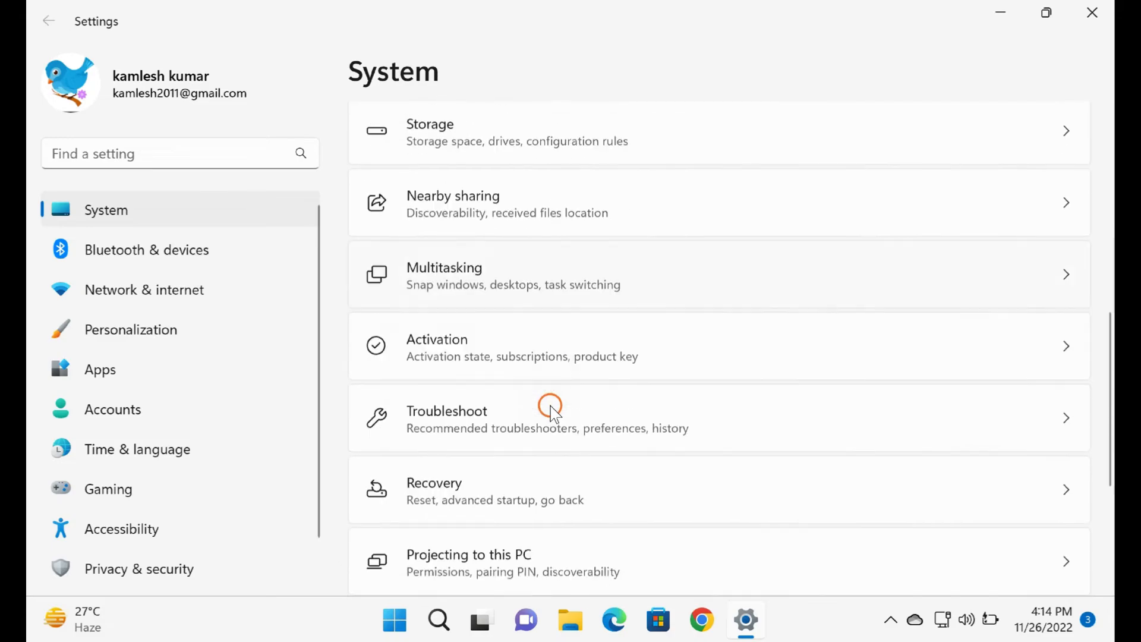
pyautogui.scroll(-3)
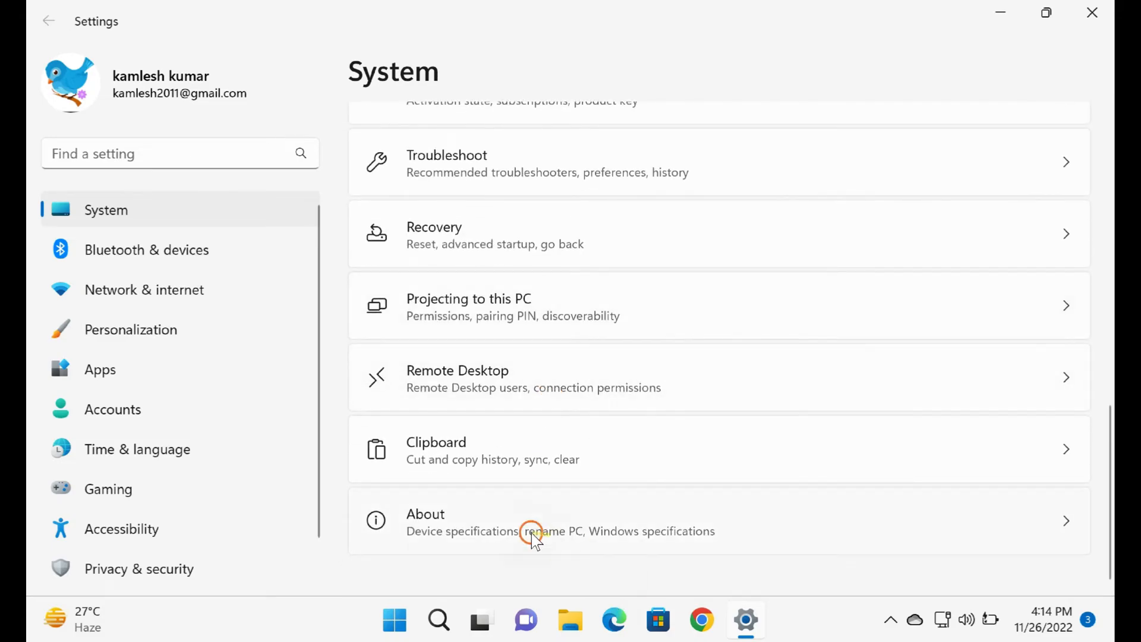
pyautogui.moveTo(519, 509)
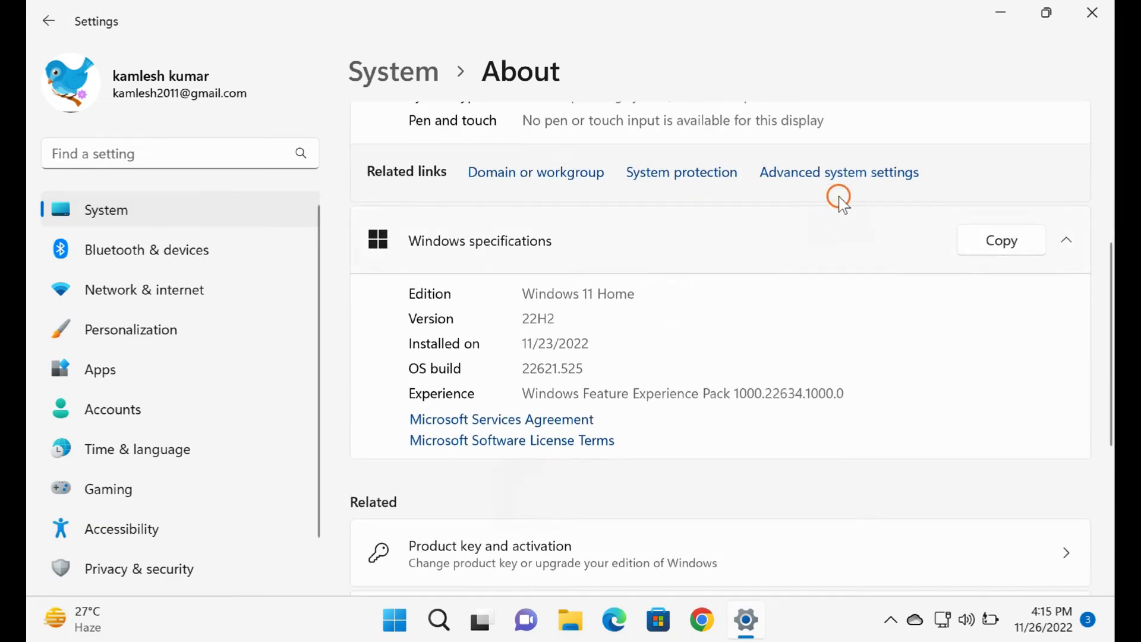
# Open System Properties on the Advanced tab via 'Advanced system settings'
pyautogui.click(840, 172)
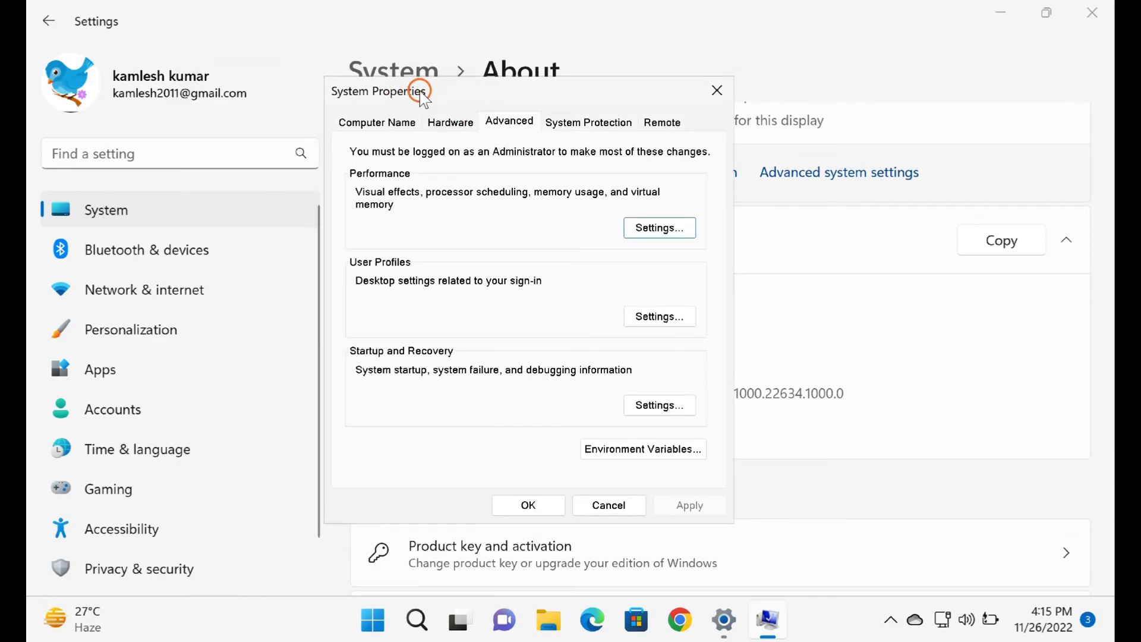
pyautogui.moveTo(508, 121)
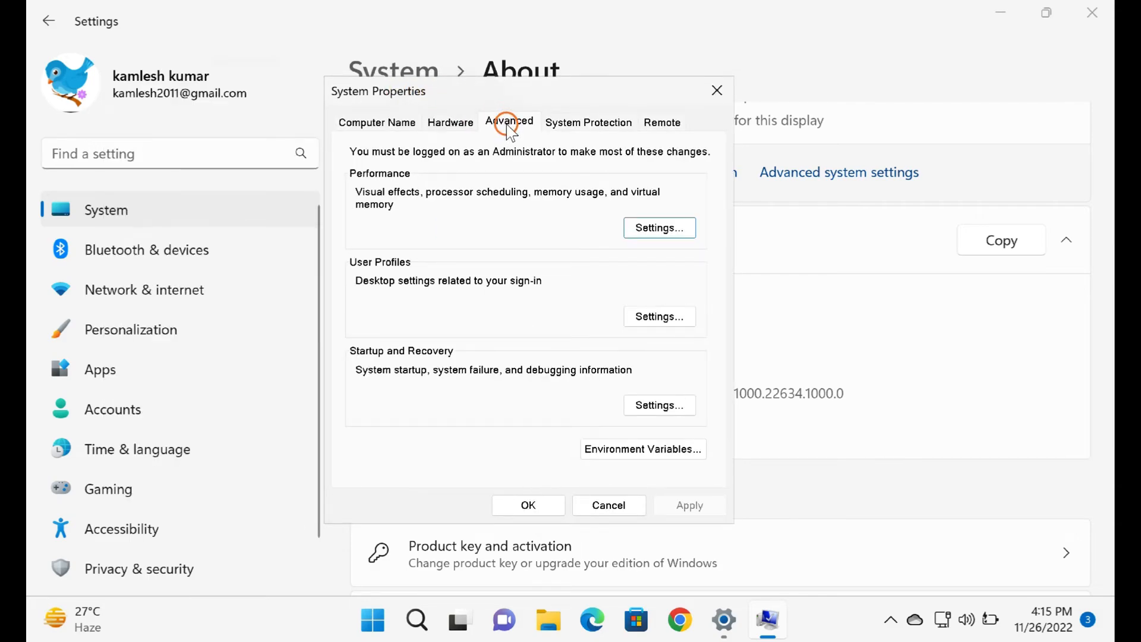
pyautogui.moveTo(627, 228)
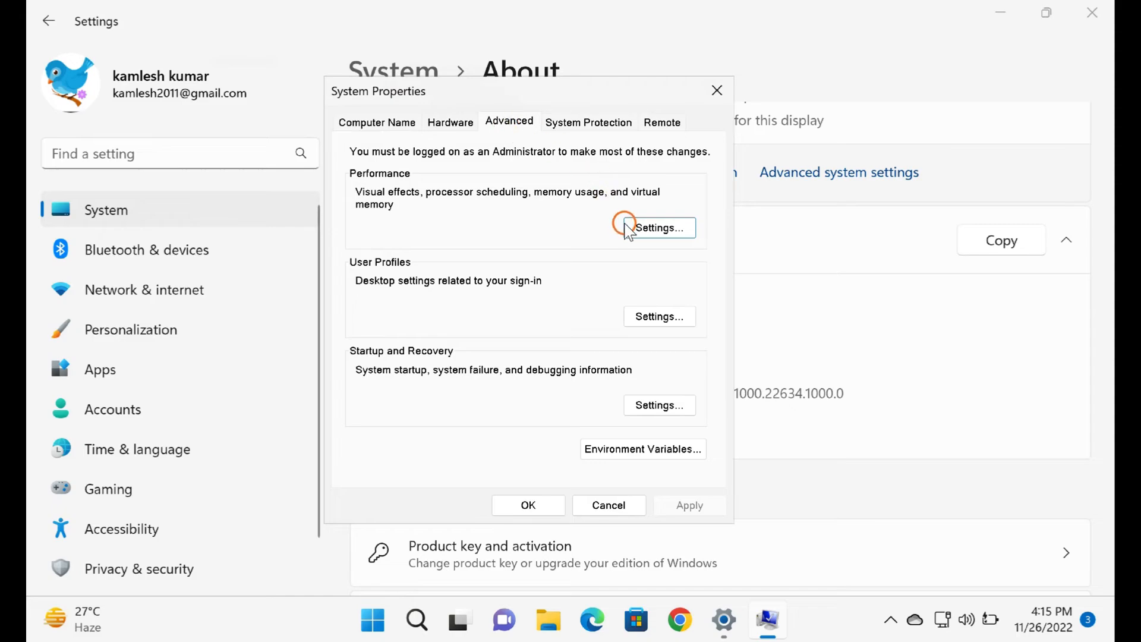
pyautogui.moveTo(411, 175)
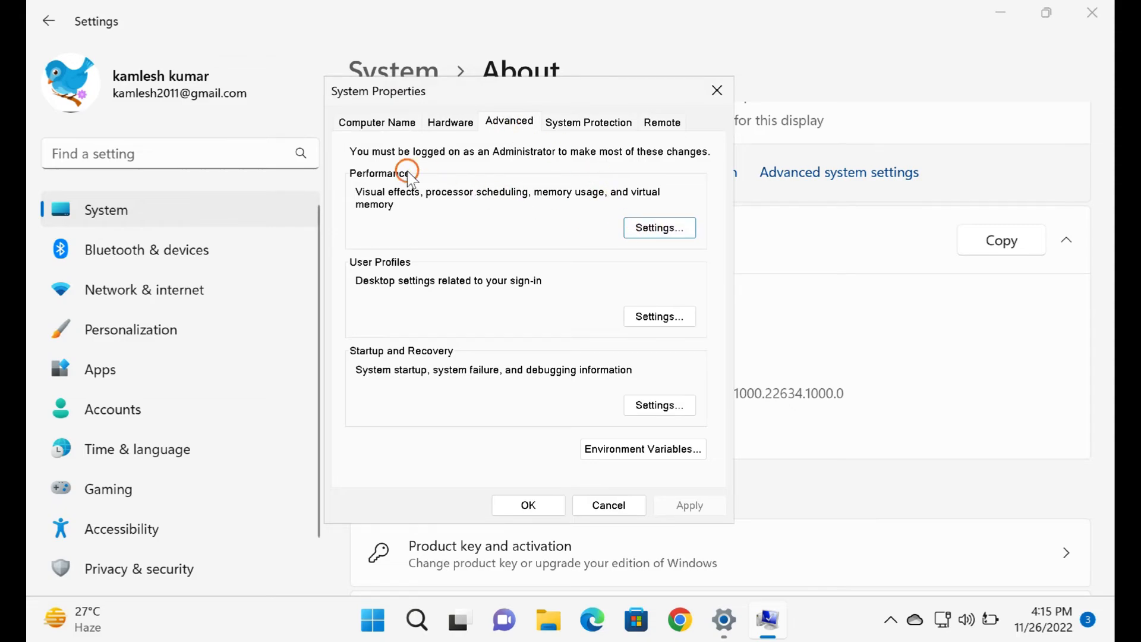
# In Performance Options, enable 'Animate controls and elements inside windows', switching to Custom
pyautogui.click(658, 227)
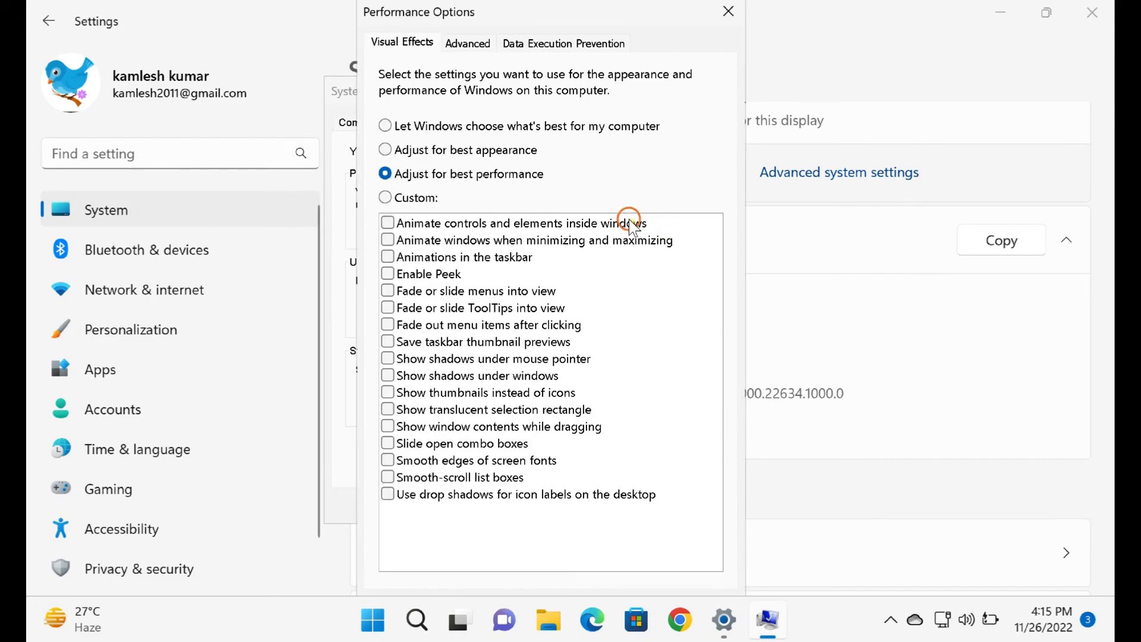
pyautogui.moveTo(414, 43)
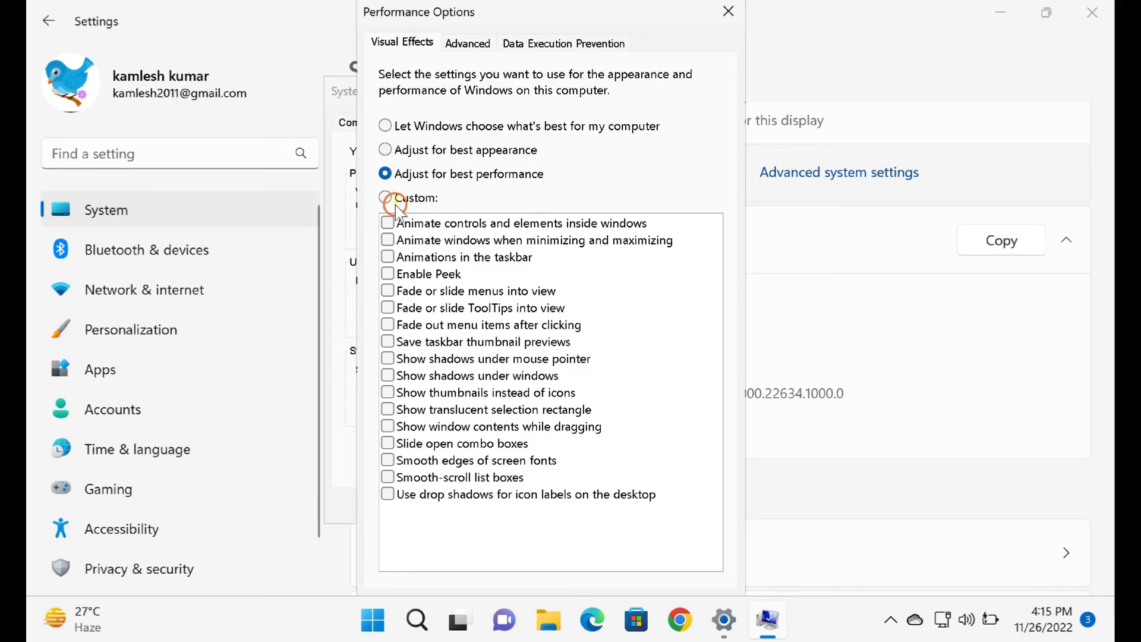
pyautogui.click(388, 223)
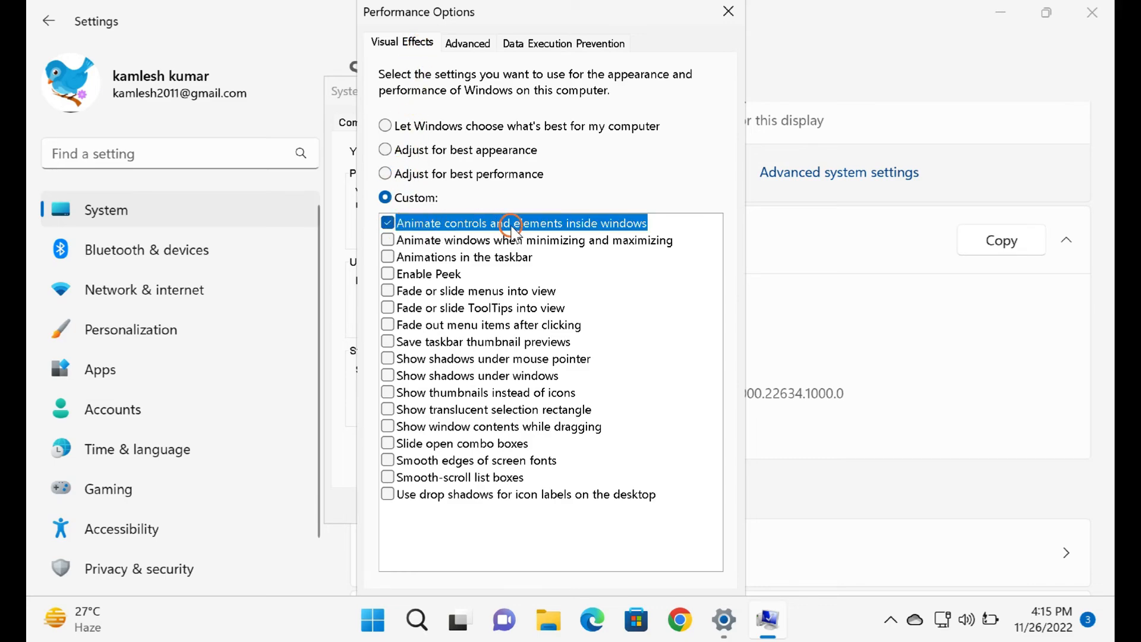
pyautogui.moveTo(566, 13)
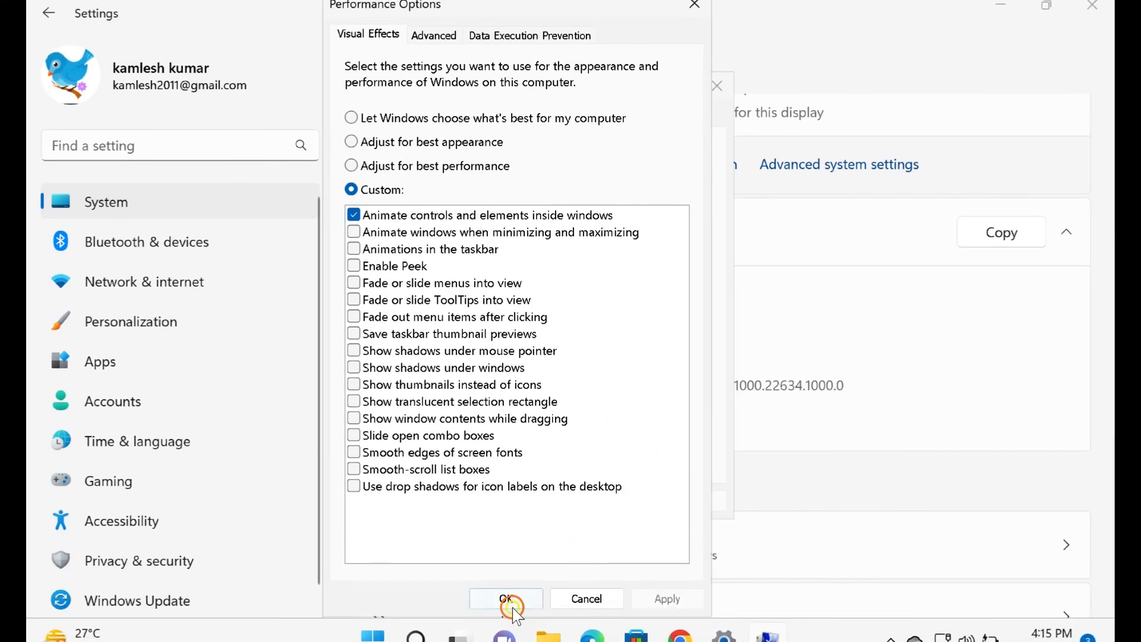
# Confirm the custom visual effects with OK and scroll the About page
pyautogui.click(506, 598)
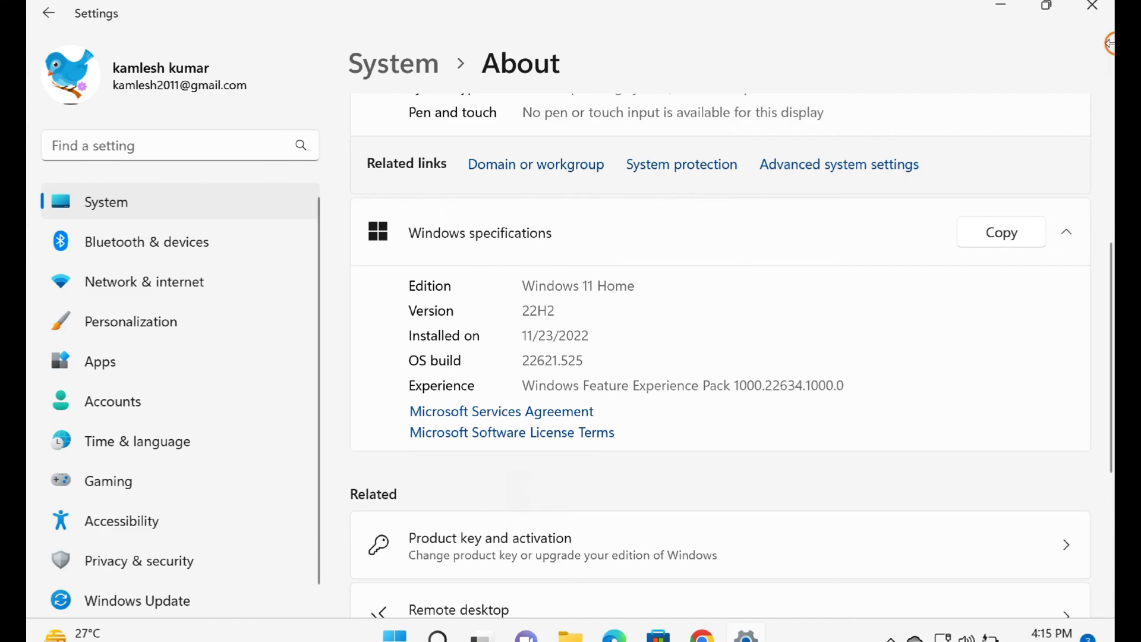
pyautogui.scroll(-3)
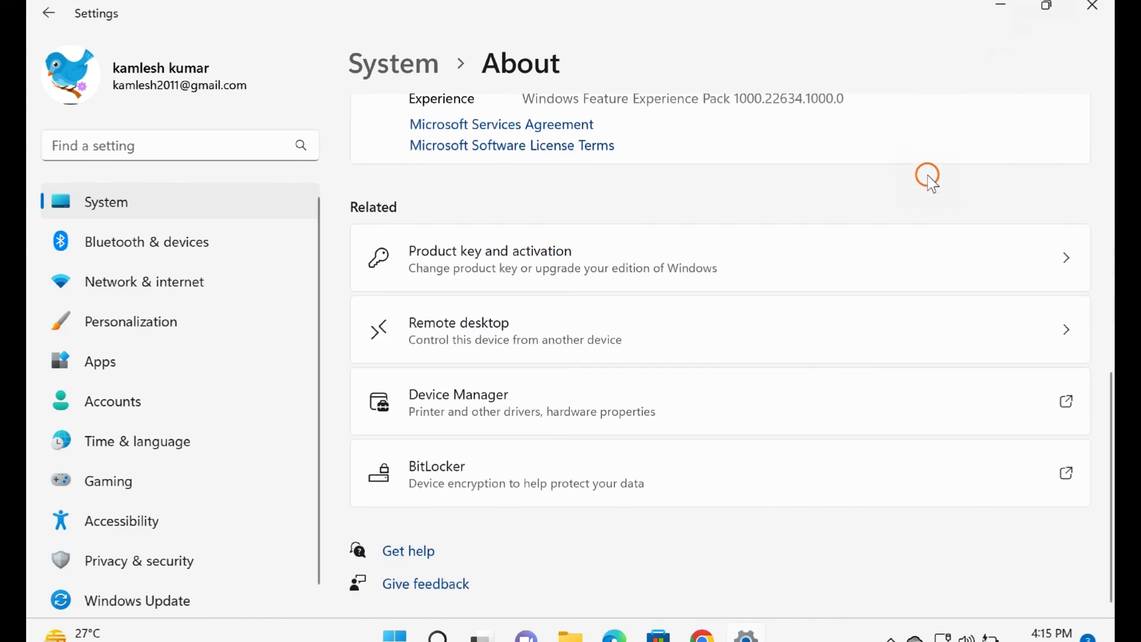